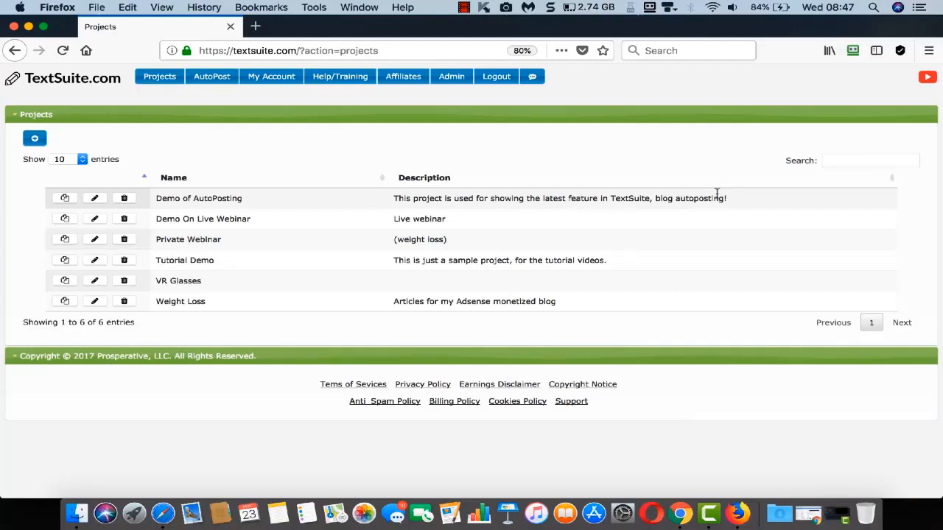
Enter the Demo of AutoPosting project's articles page.
{"action": "left_click", "coordinate": [65, 198]}
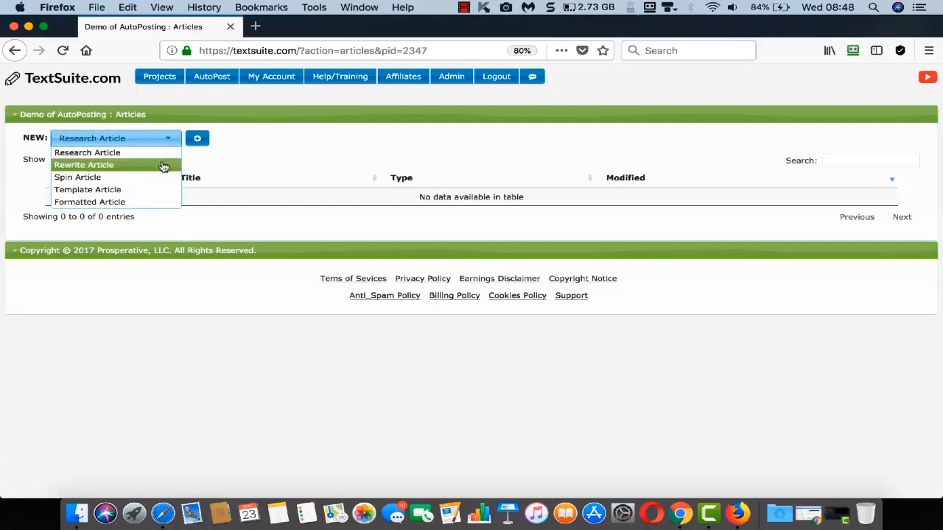
{"action": "mouse_move", "coordinate": [154, 183]}
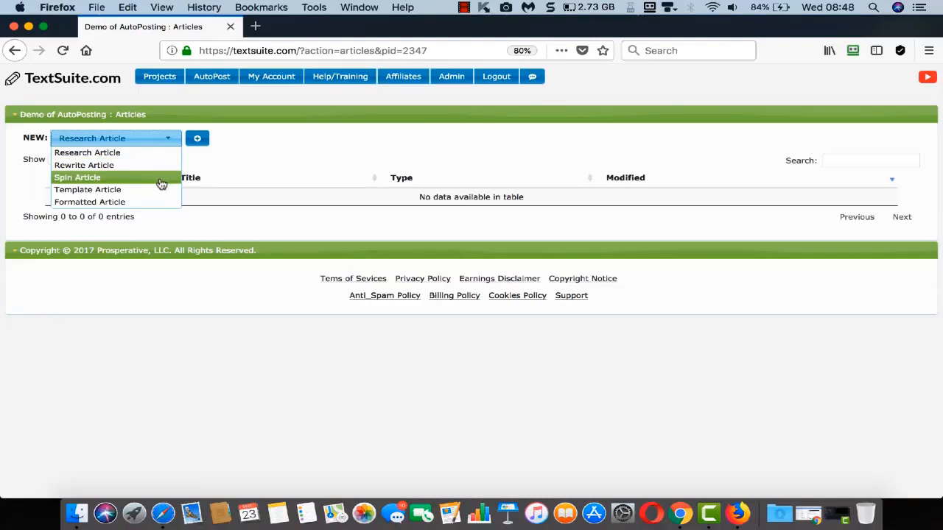
{"action": "mouse_move", "coordinate": [160, 193]}
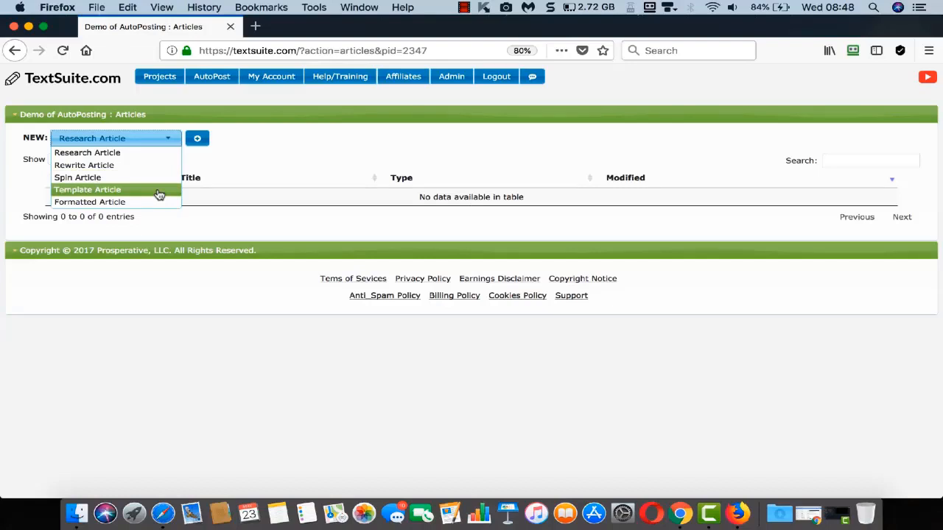
{"action": "mouse_move", "coordinate": [159, 202]}
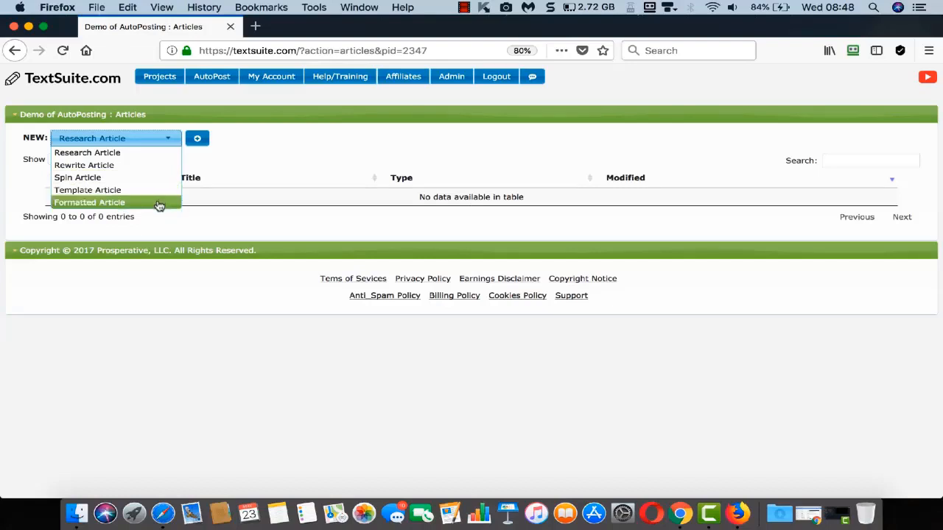
Start a new research article and choose the region for keyword searches.
{"action": "left_click", "coordinate": [86, 153]}
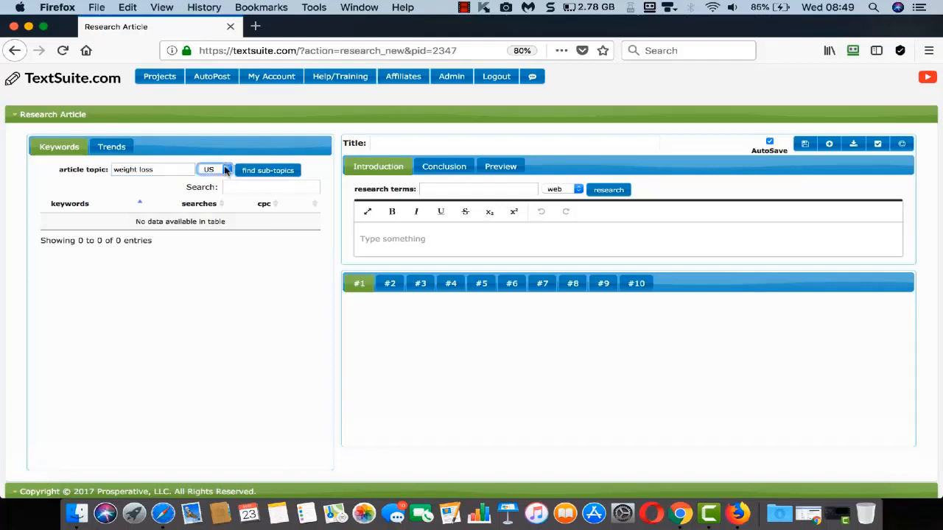
{"action": "left_click", "coordinate": [267, 170]}
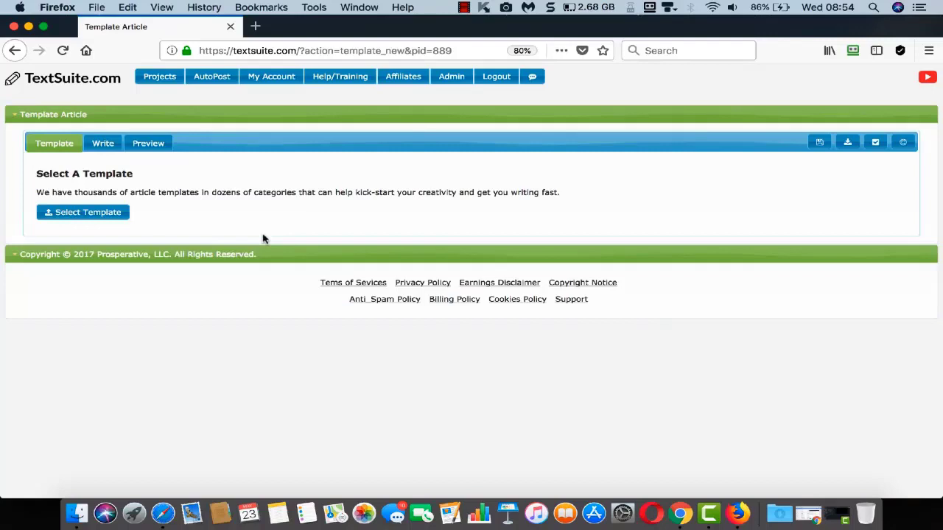
Browse the article templates and pick the Weight Loss category.
{"action": "left_click", "coordinate": [82, 212]}
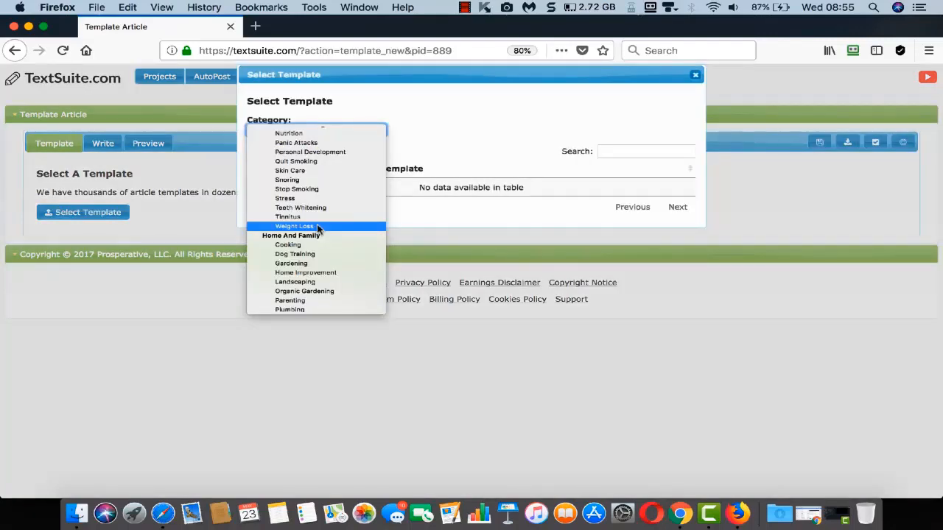
{"action": "left_click", "coordinate": [295, 226]}
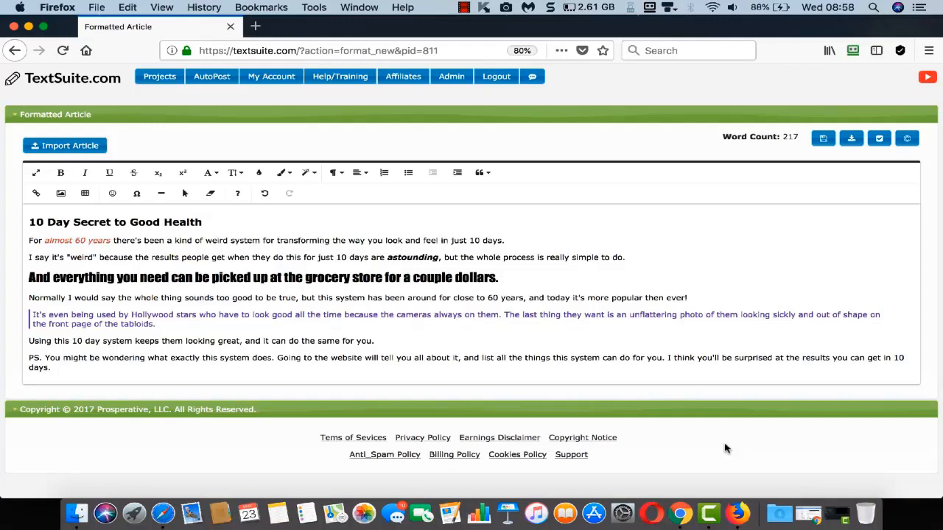
Go to the Auto-Posting Tools page listing the Prosperative and Demo 1 blogs.
{"action": "left_click", "coordinate": [211, 76]}
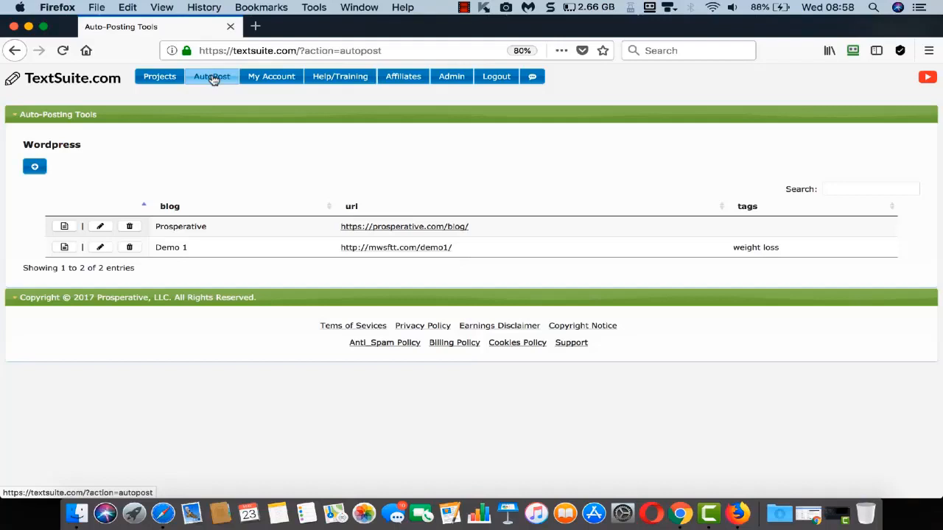
View the Configure Blog form for a new WordPress blog, then return to the blog list.
{"action": "left_click", "coordinate": [35, 166]}
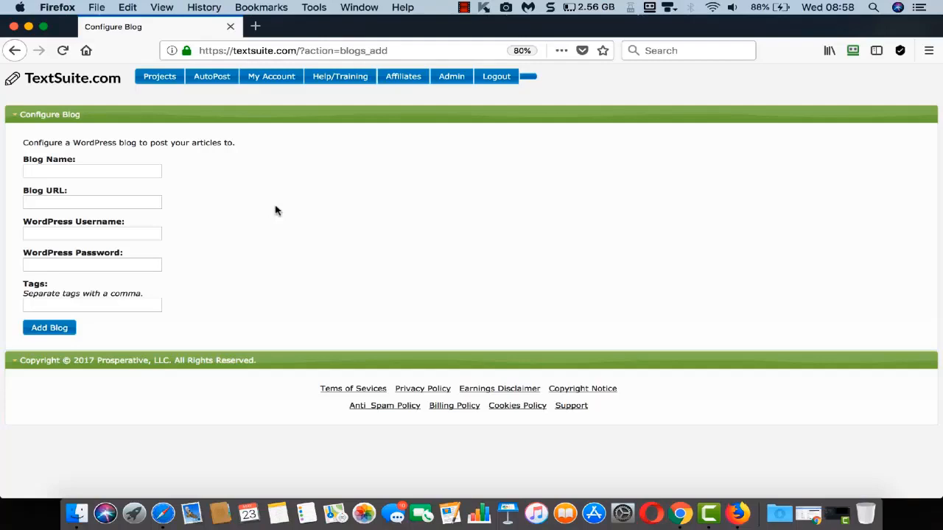
{"action": "left_click", "coordinate": [212, 76]}
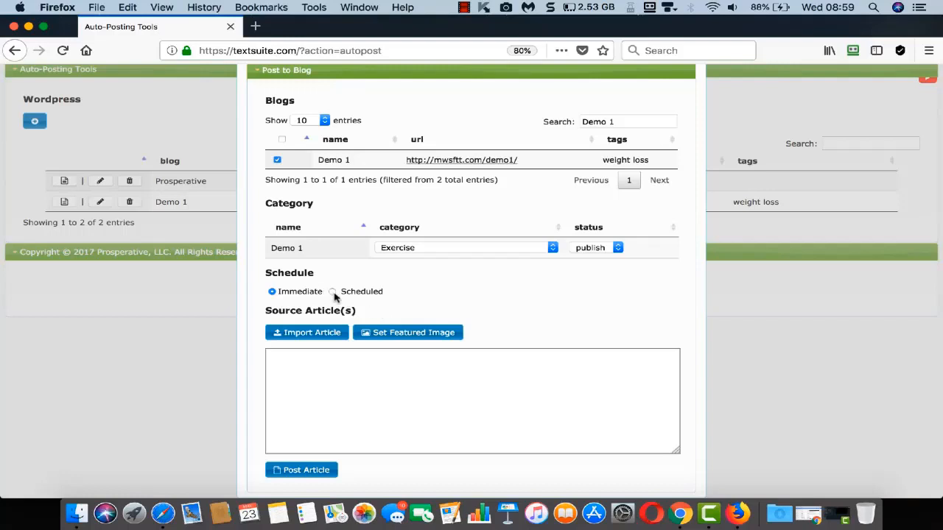
Switch the Demo 1 post to Scheduled and begin choosing the Start Posting On date.
{"action": "left_click", "coordinate": [334, 292]}
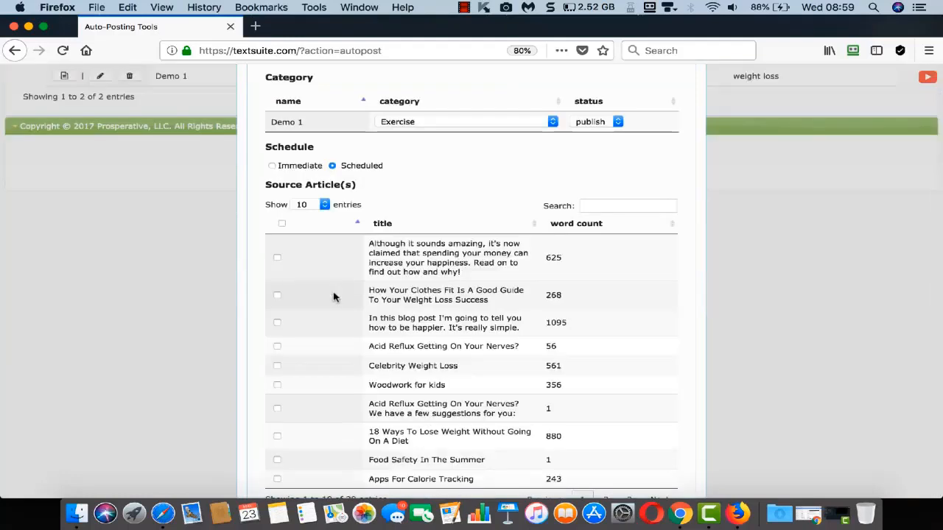
{"action": "scroll", "scroll_direction": "down", "scroll_amount": 3}
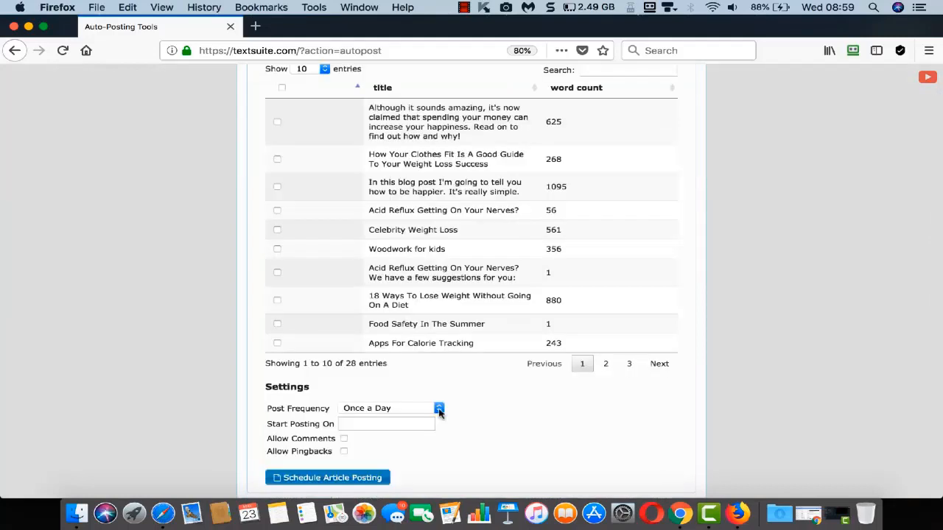
{"action": "left_click", "coordinate": [385, 424]}
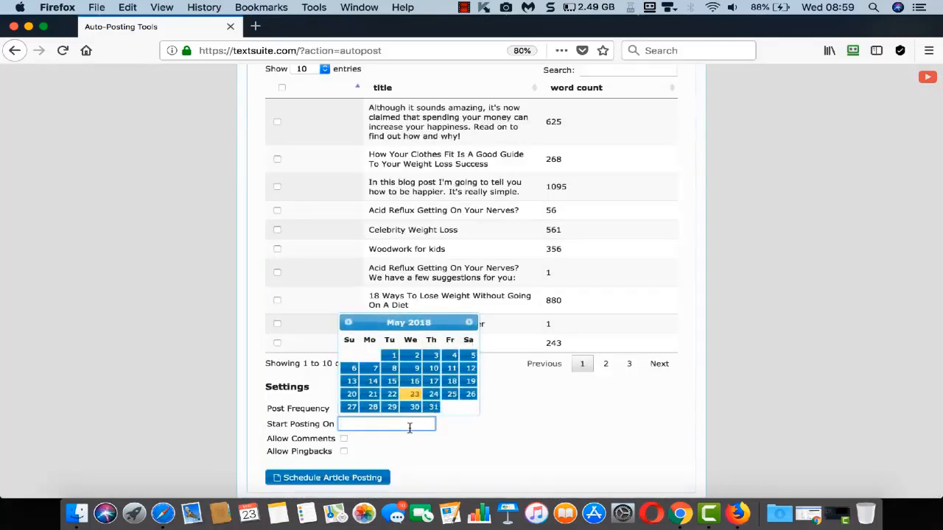